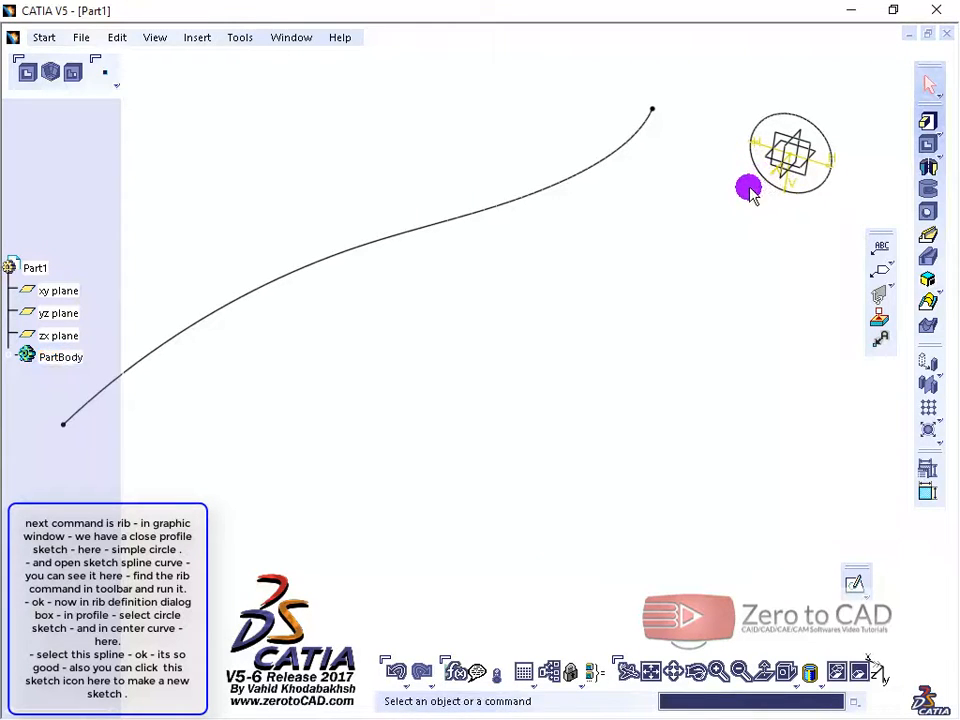
{"action": "mouse_move", "coordinate": [540, 202]}
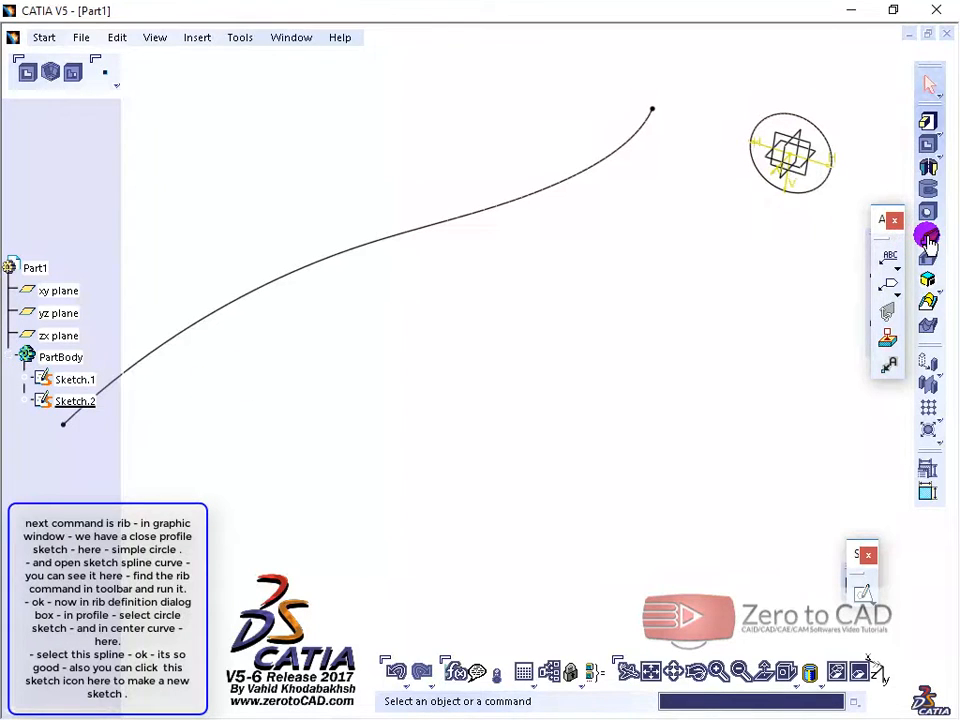
Launch the Rib command, adding Rib.1 with no profile or center curve yet
{"action": "left_click", "coordinate": [929, 235]}
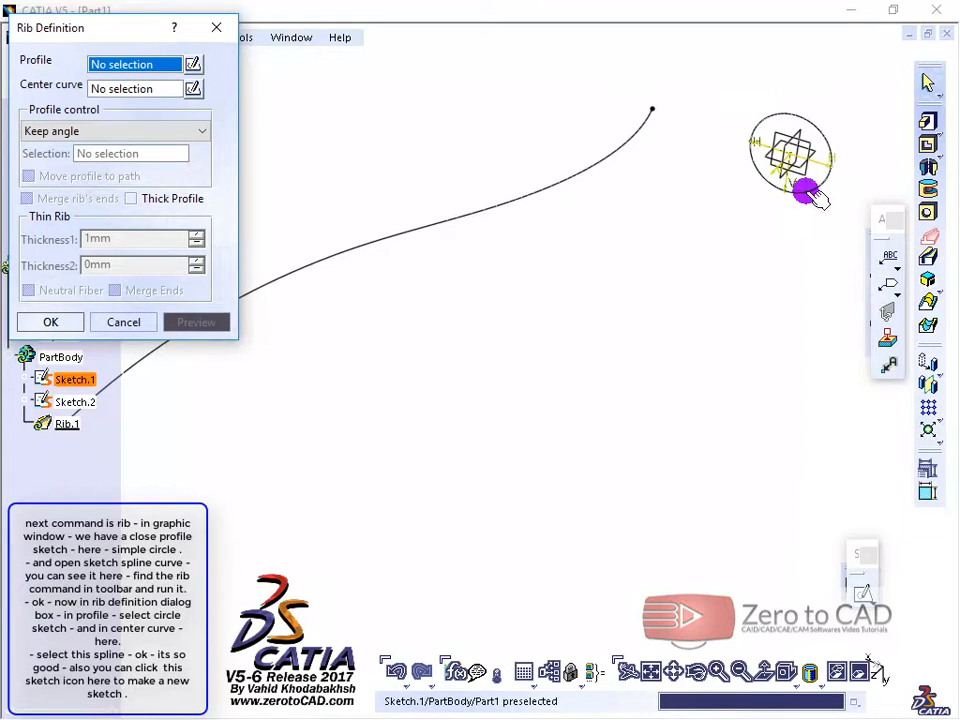
Sweep the Sketch.1 circle along the Sketch.2 spline and orbit to view the tube
{"action": "left_click", "coordinate": [808, 192]}
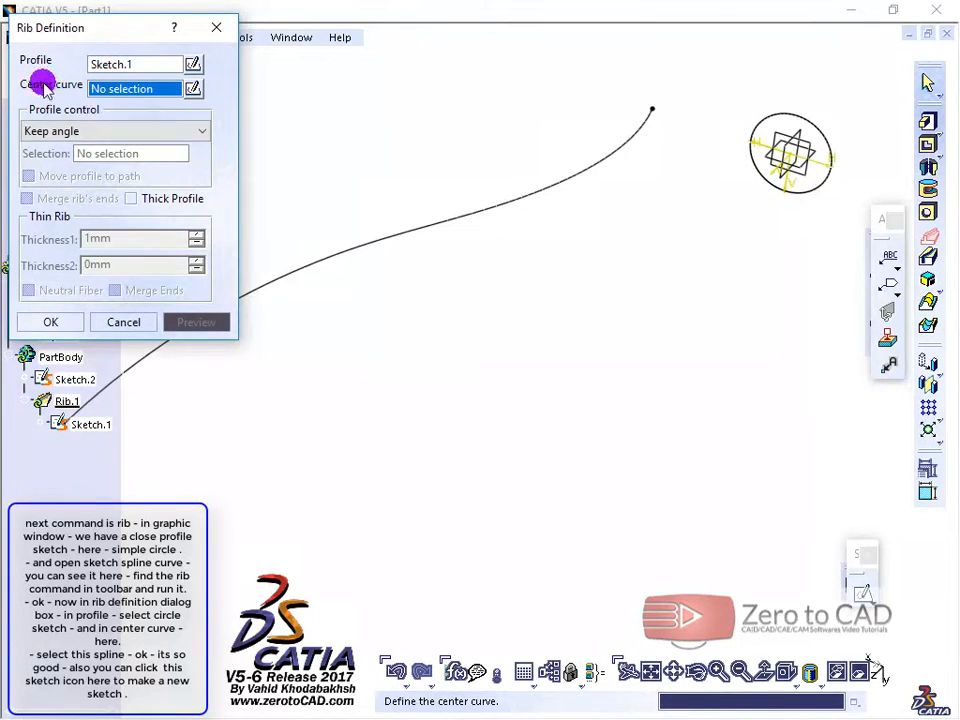
{"action": "mouse_move", "coordinate": [420, 226]}
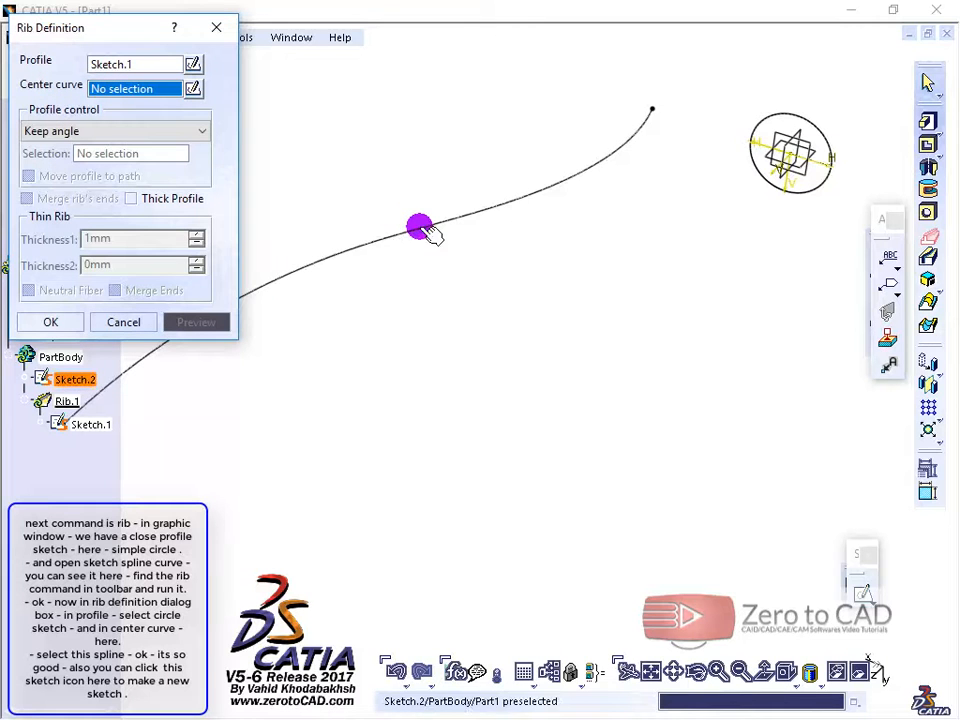
{"action": "left_click", "coordinate": [420, 227]}
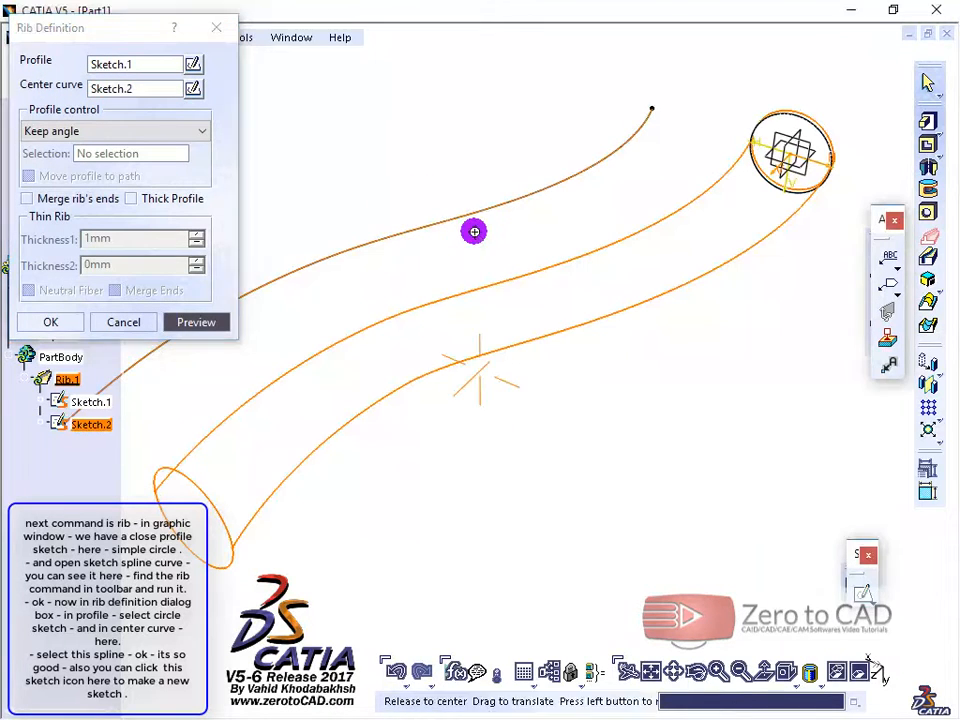
{"action": "left_click_drag", "start_coordinate": [474, 232], "coordinate": [490, 290]}
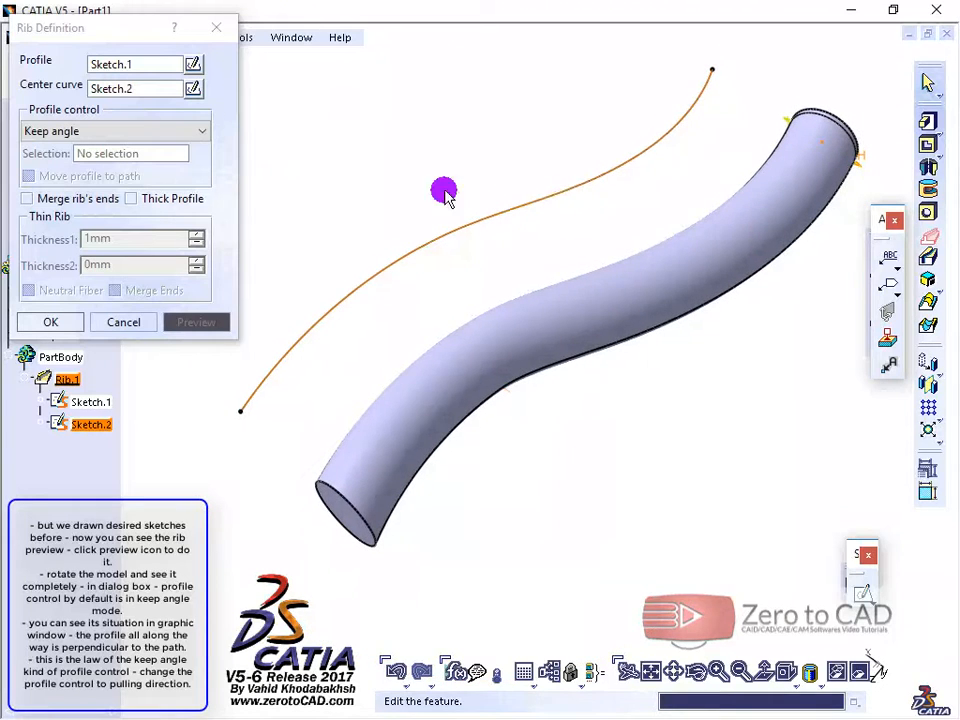
{"action": "mouse_move", "coordinate": [382, 222]}
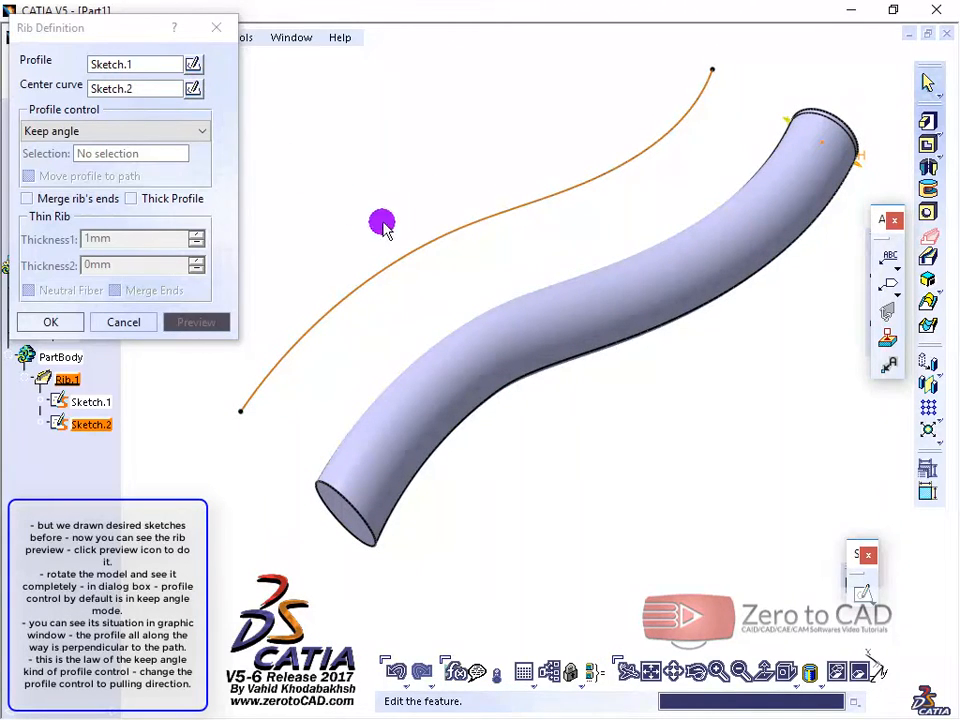
Orbit the swept tube from several angles, then list the profile control modes
{"action": "left_click_drag", "start_coordinate": [382, 222], "coordinate": [427, 135]}
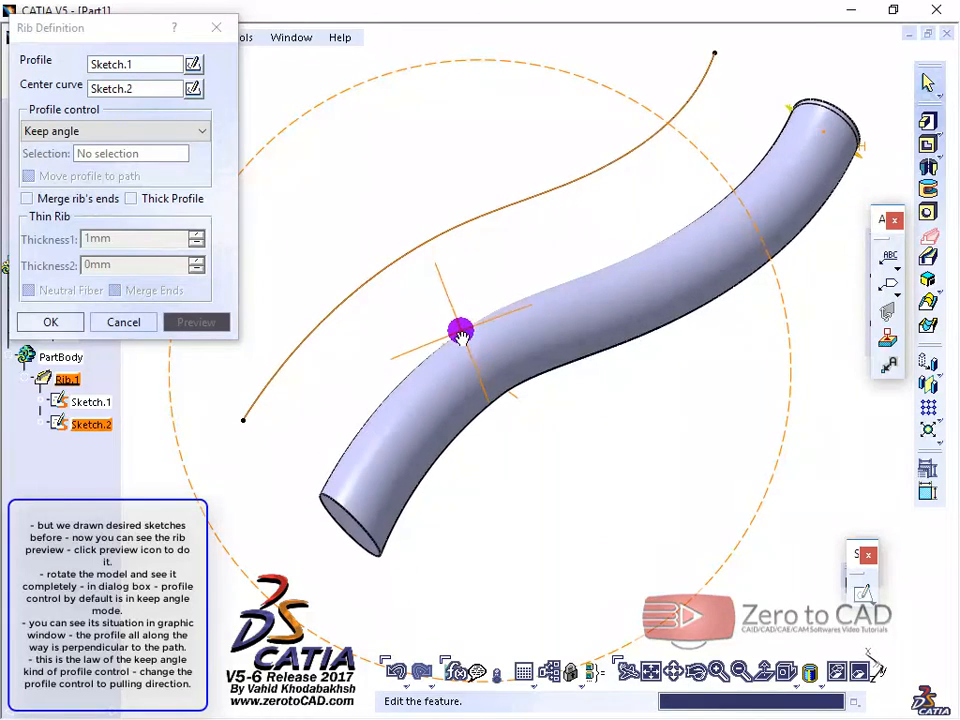
{"action": "left_click_drag", "start_coordinate": [462, 330], "coordinate": [467, 386]}
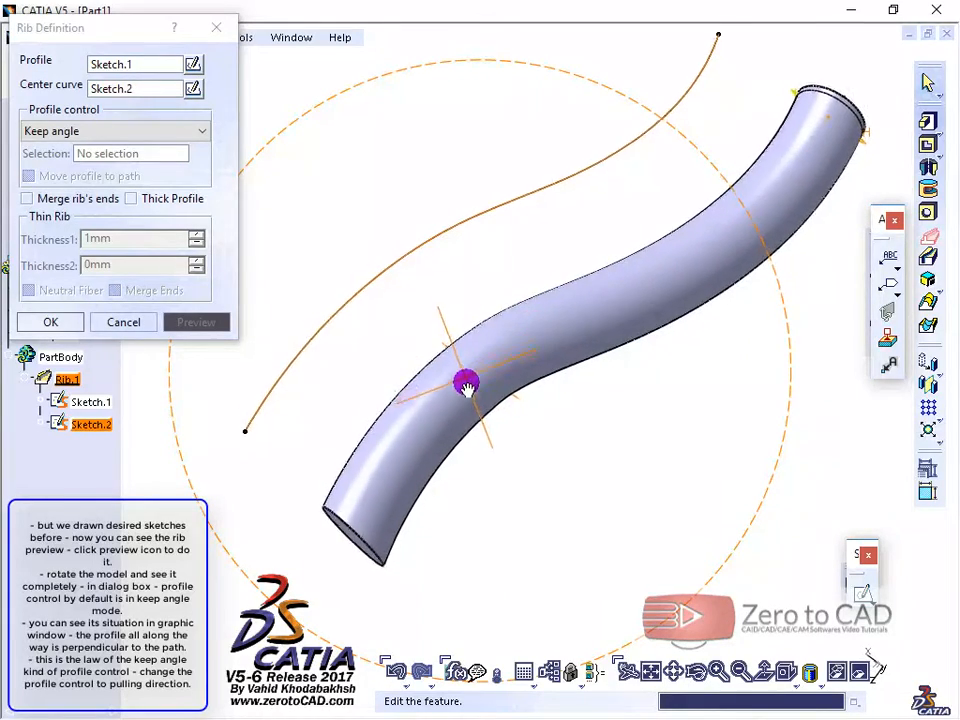
{"action": "left_click_drag", "start_coordinate": [470, 385], "coordinate": [475, 440]}
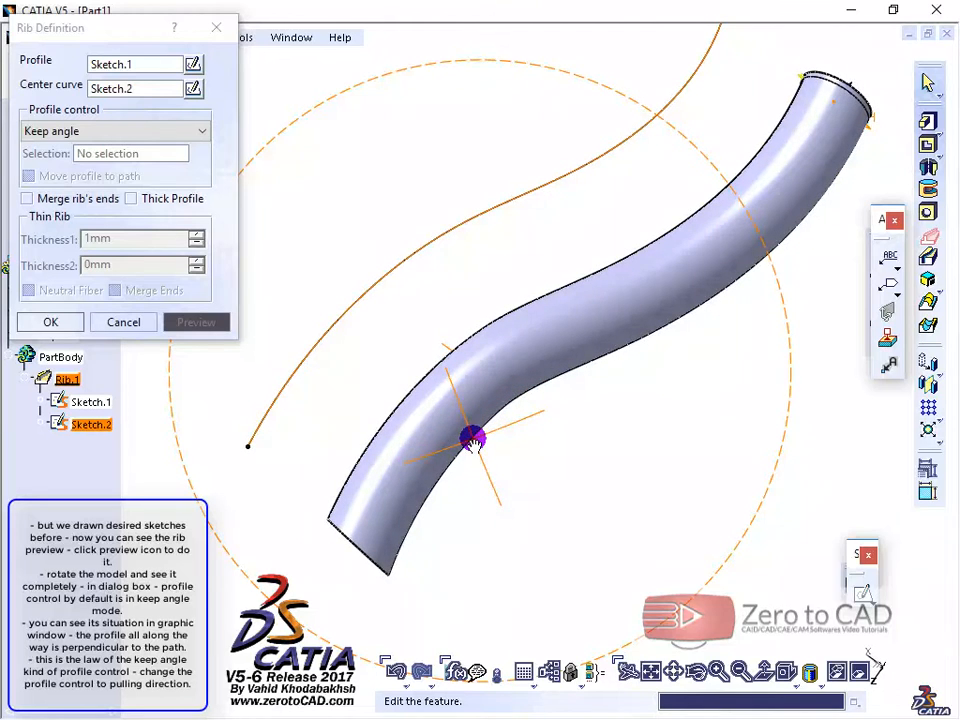
{"action": "left_click_drag", "start_coordinate": [473, 438], "coordinate": [518, 274]}
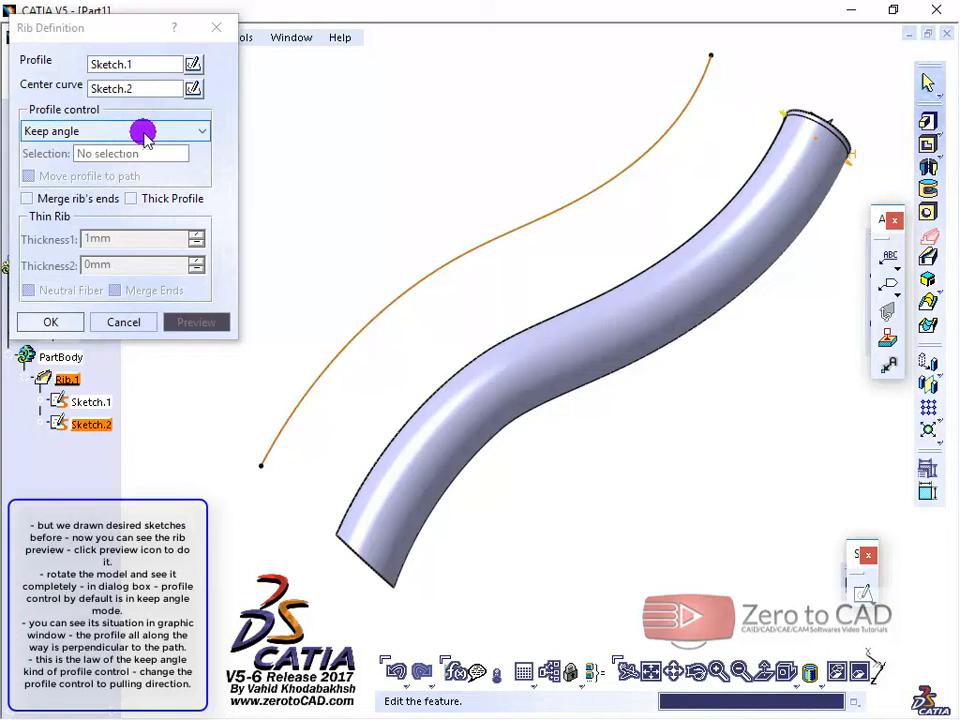
{"action": "left_click", "coordinate": [200, 131]}
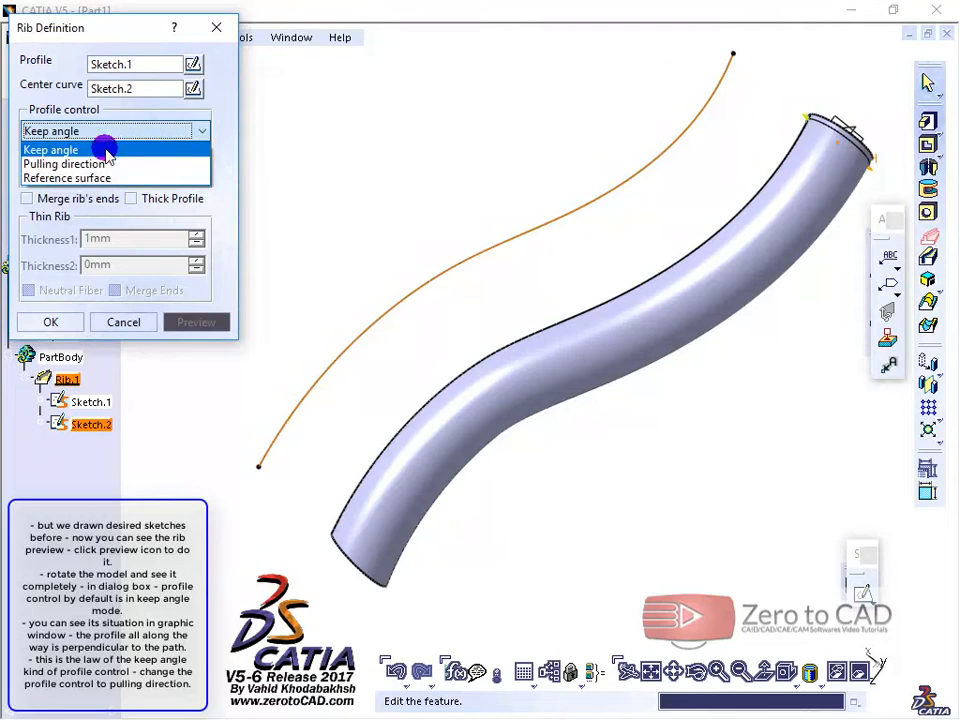
Use Pulling direction profile control with the yz plane, then orbit to check the tube
{"action": "left_click", "coordinate": [70, 163]}
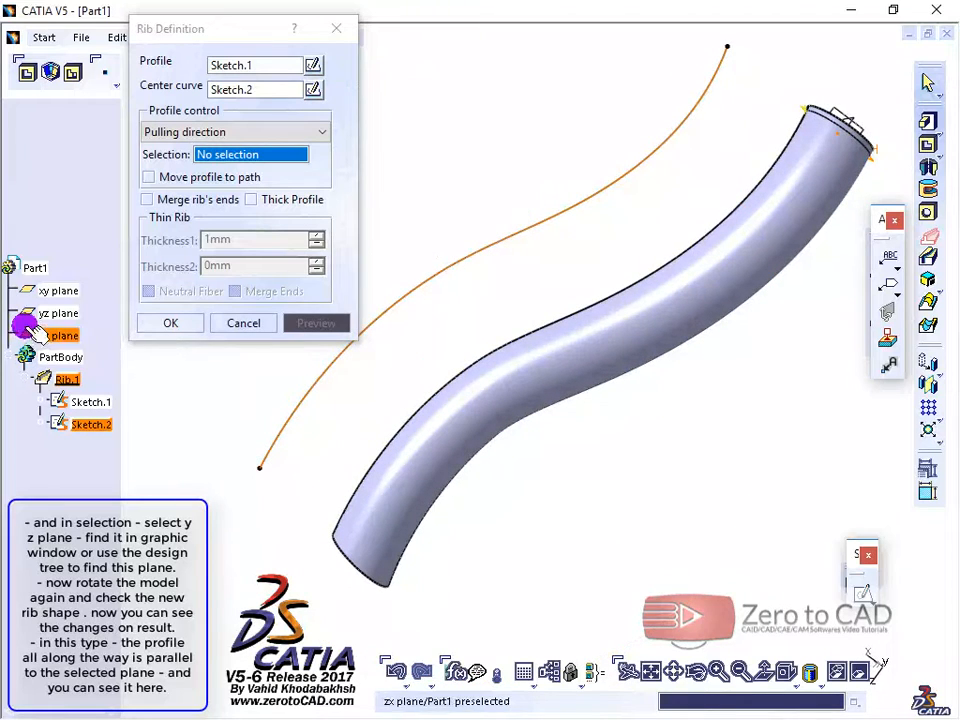
{"action": "left_click", "coordinate": [58, 313]}
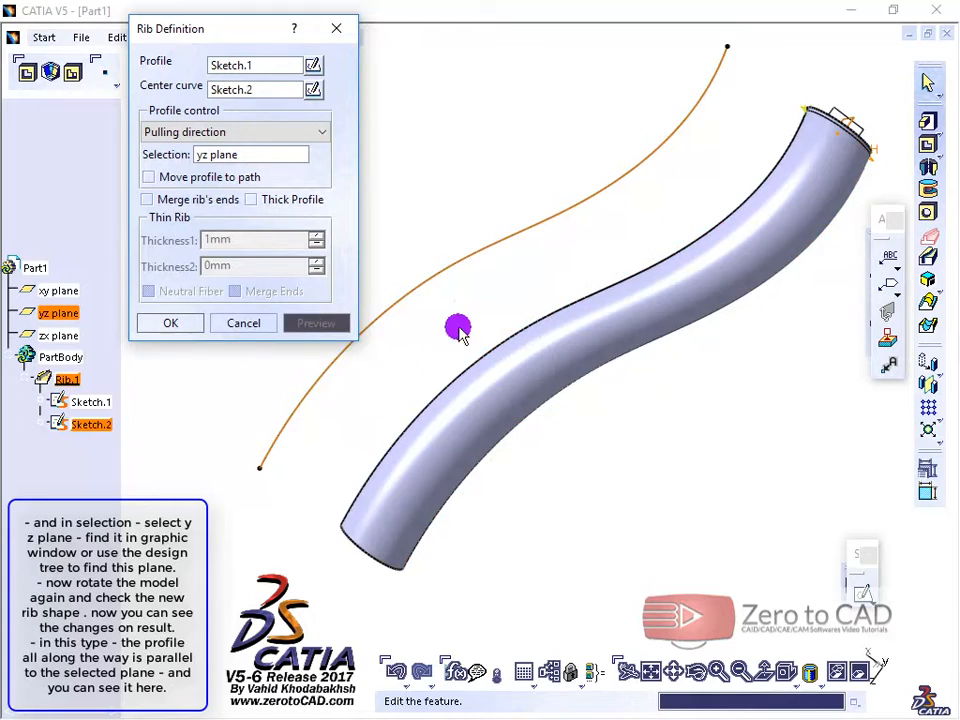
{"action": "left_click_drag", "start_coordinate": [458, 328], "coordinate": [525, 288]}
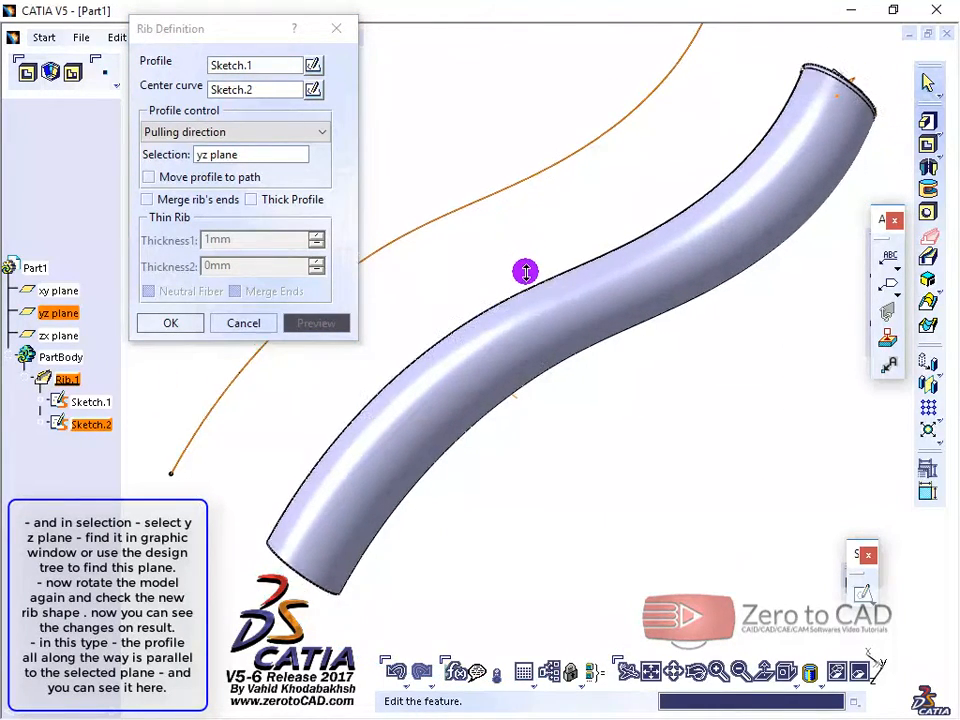
{"action": "left_click_drag", "start_coordinate": [526, 272], "coordinate": [790, 115]}
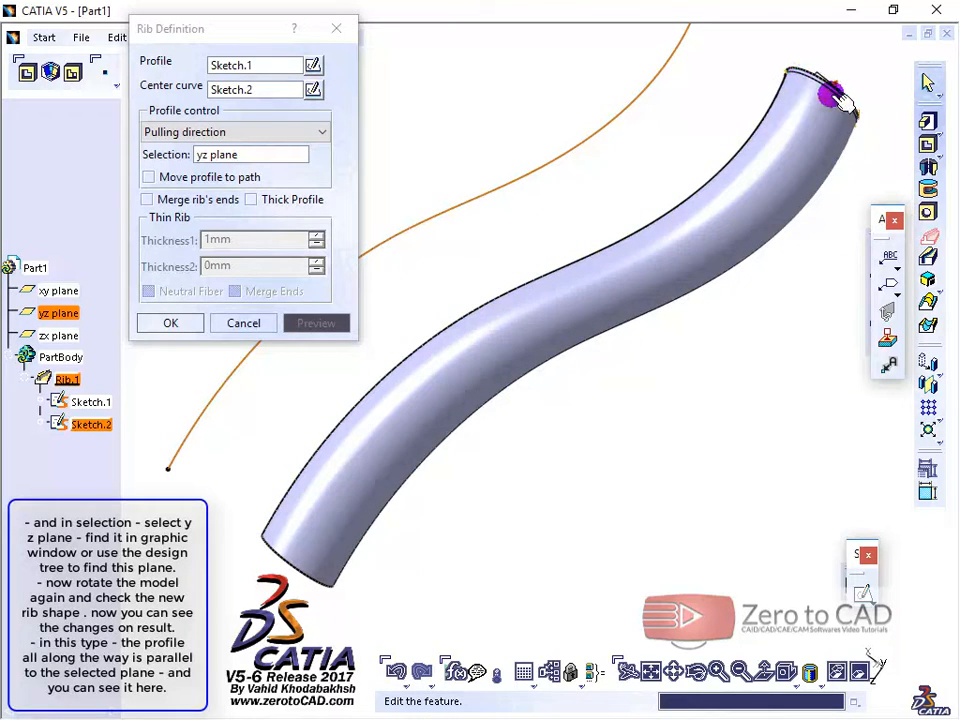
{"action": "mouse_move", "coordinate": [785, 110]}
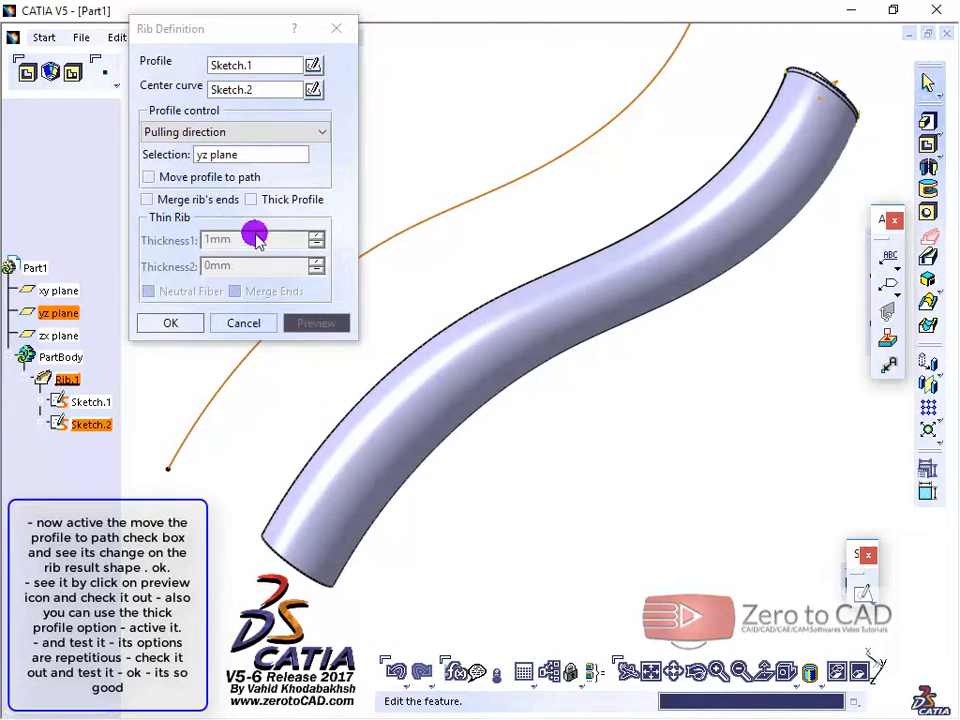
Enable Move profile to path and a Neutral Fiber thick profile, previewing the hollow tube
{"action": "left_click", "coordinate": [147, 176]}
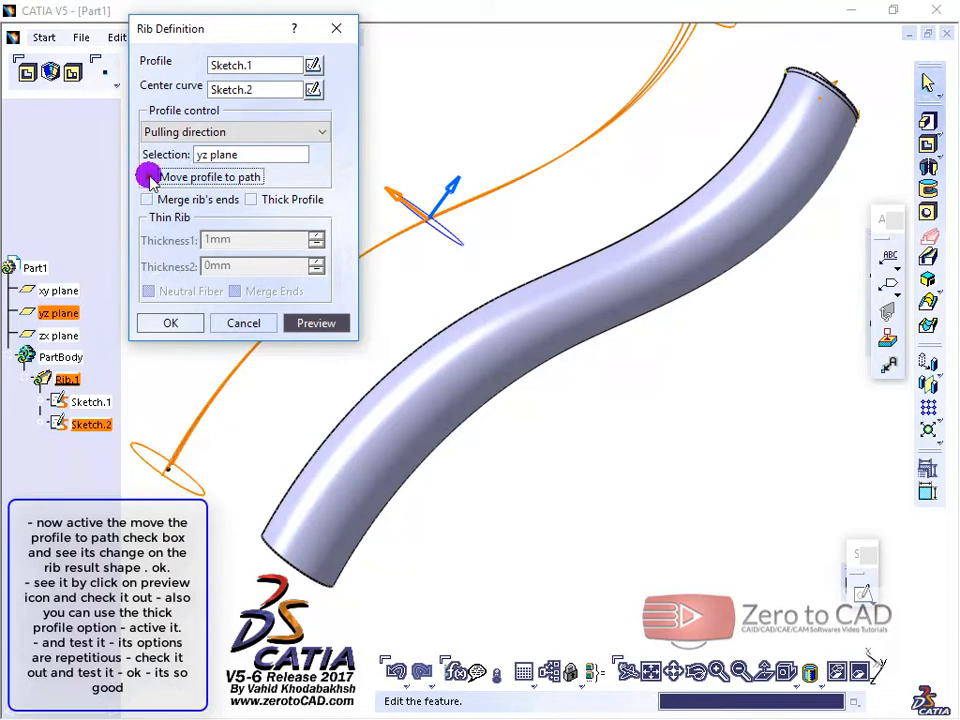
{"action": "left_click", "coordinate": [147, 177]}
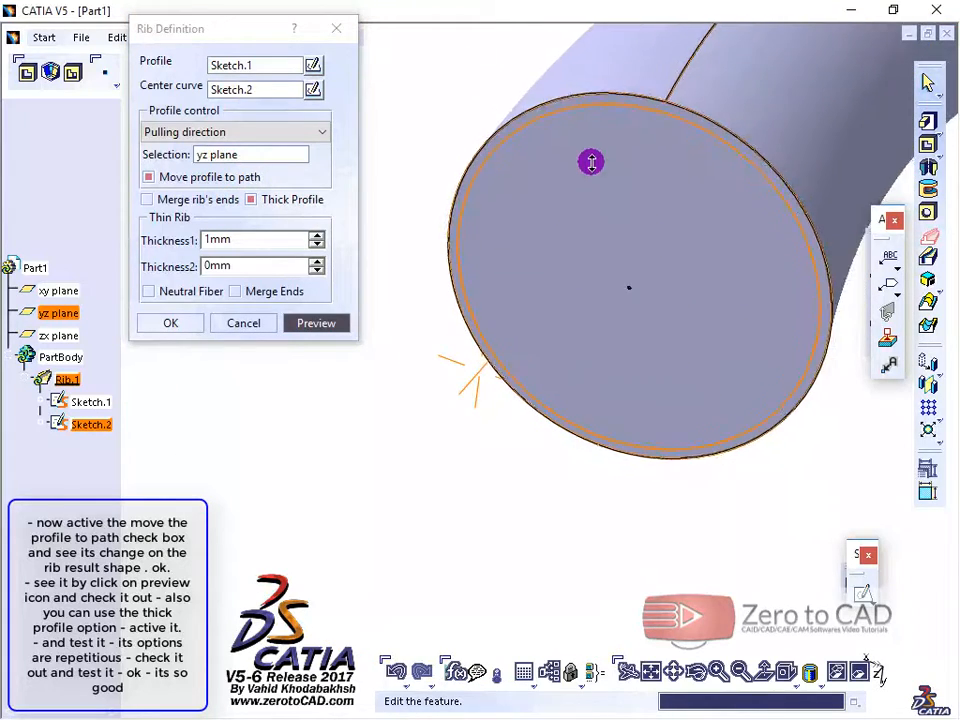
{"action": "left_click", "coordinate": [316, 322]}
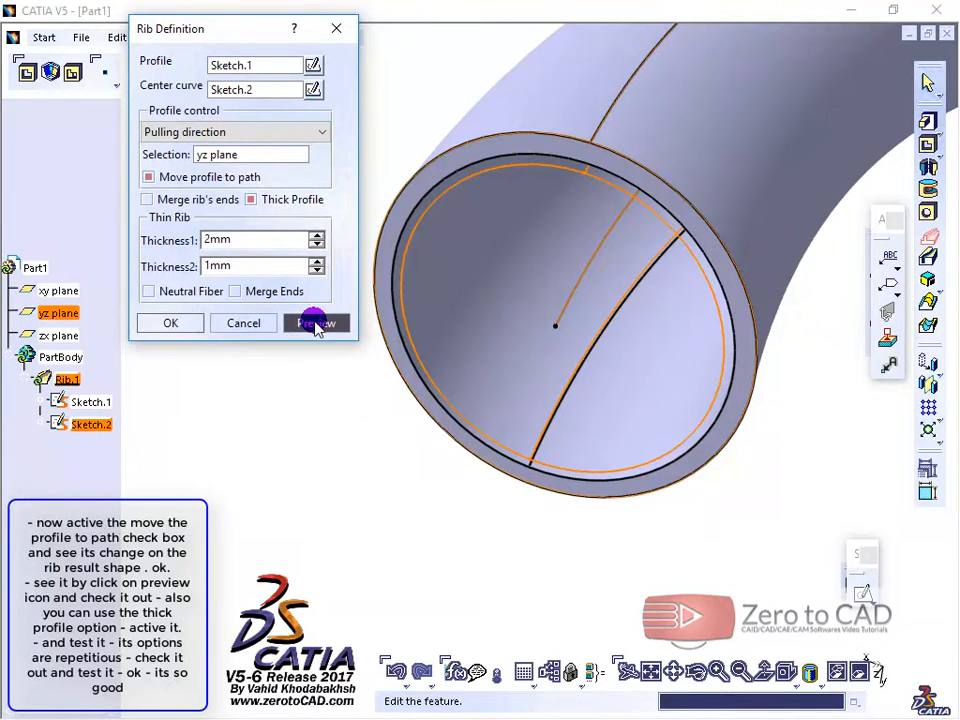
{"action": "left_click", "coordinate": [316, 322]}
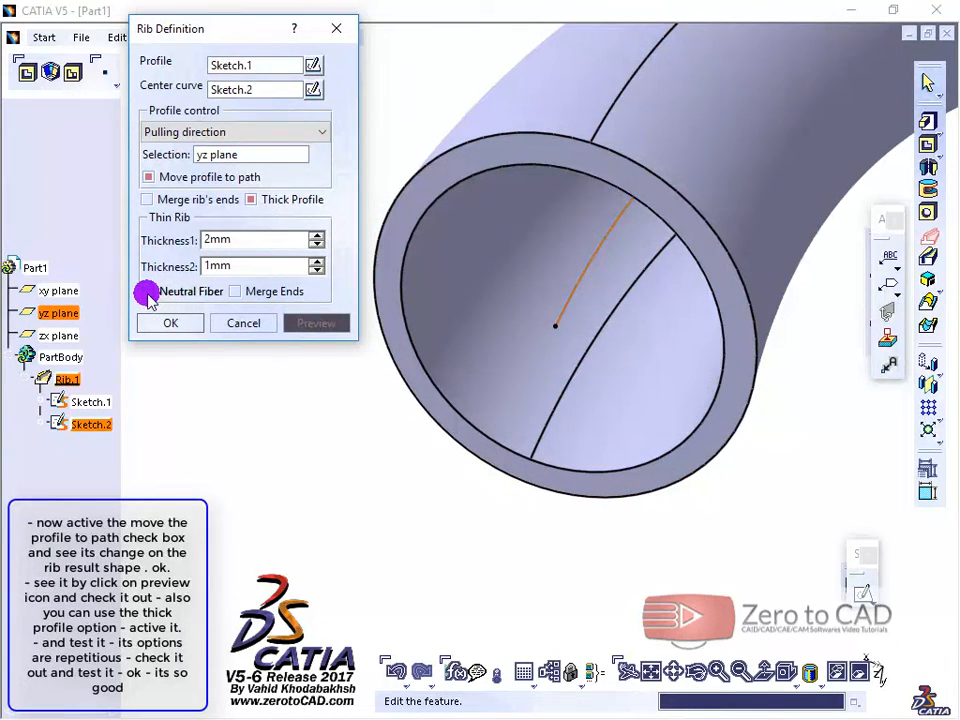
{"action": "left_click", "coordinate": [316, 322]}
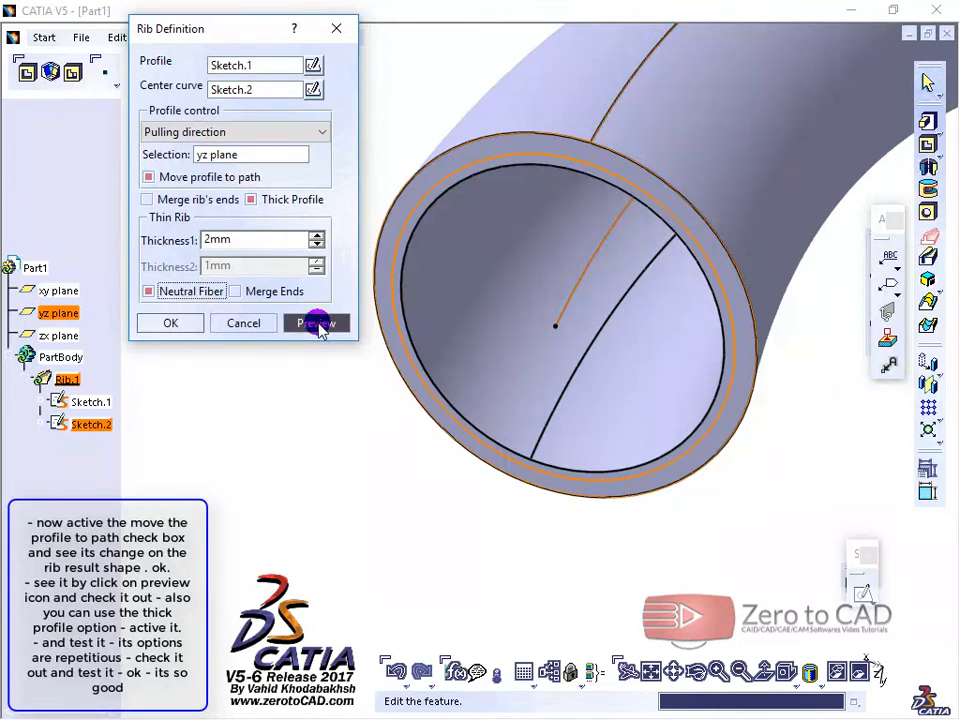
{"action": "left_click", "coordinate": [317, 322]}
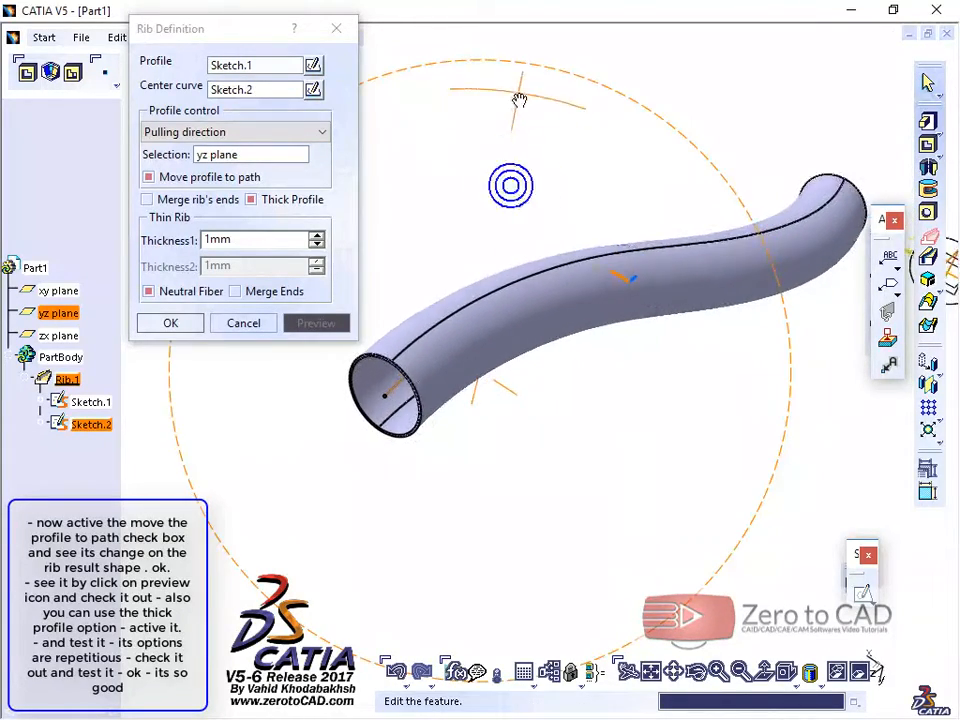
Confirm the thin-walled tube rib with OK
{"action": "left_click", "coordinate": [170, 322]}
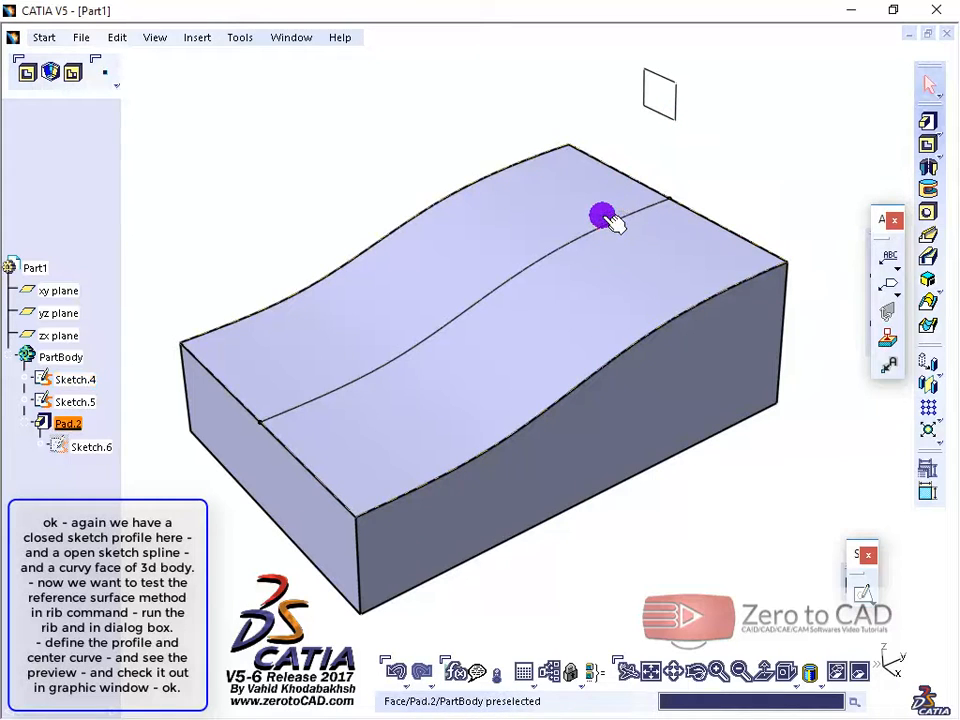
{"action": "mouse_move", "coordinate": [641, 201]}
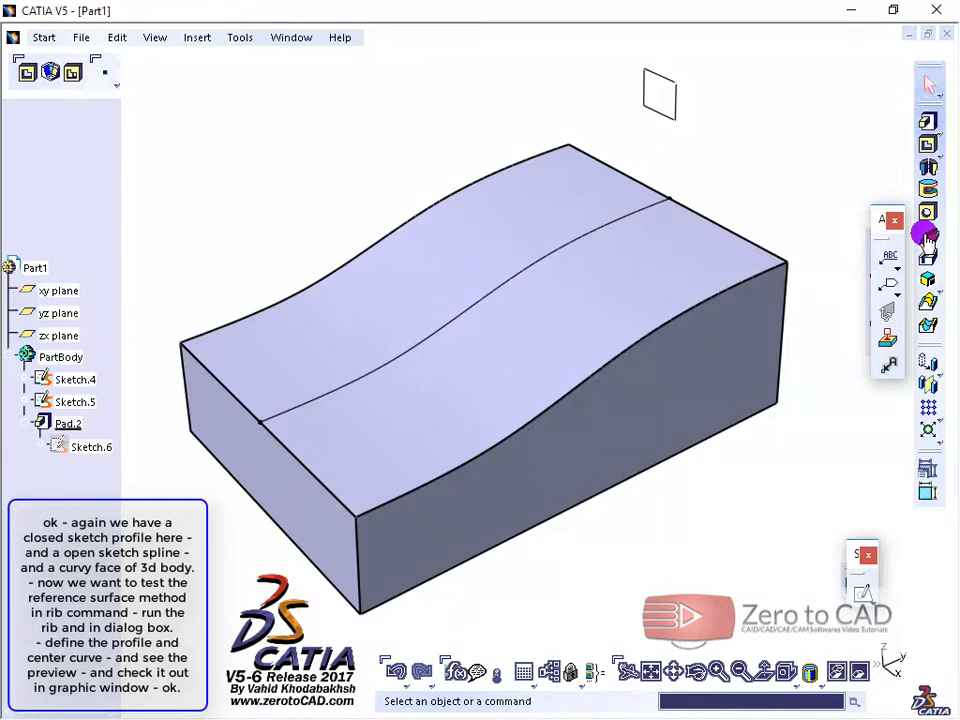
Preview a rib sweeping the Sketch.5 rectangle along the Sketch.4 spline
{"action": "left_click", "coordinate": [926, 234]}
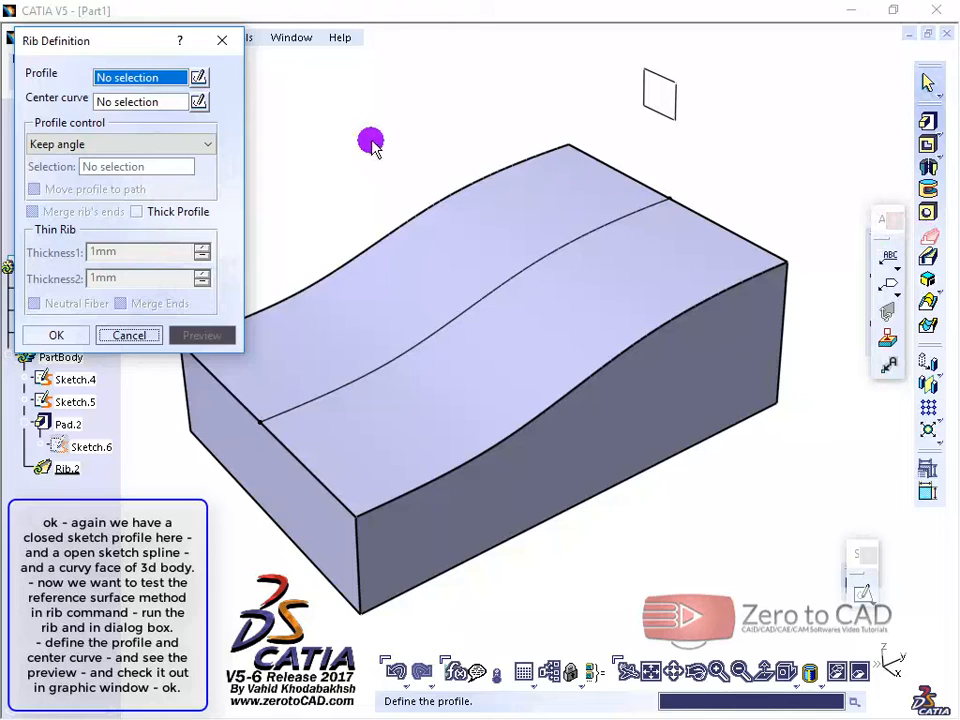
{"action": "mouse_move", "coordinate": [562, 134]}
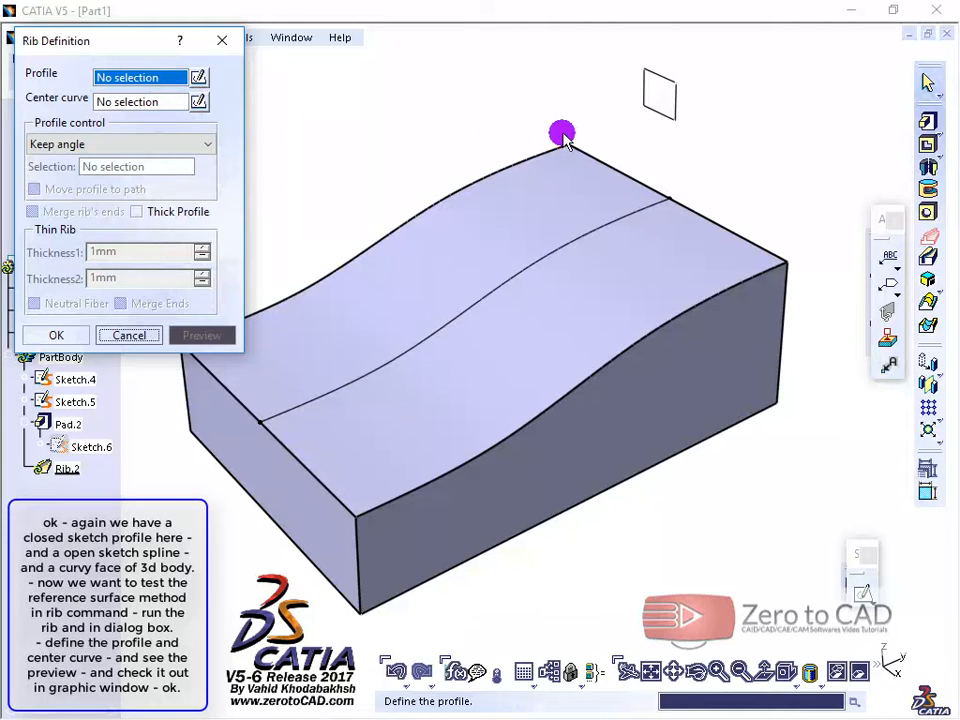
{"action": "left_click", "coordinate": [562, 135]}
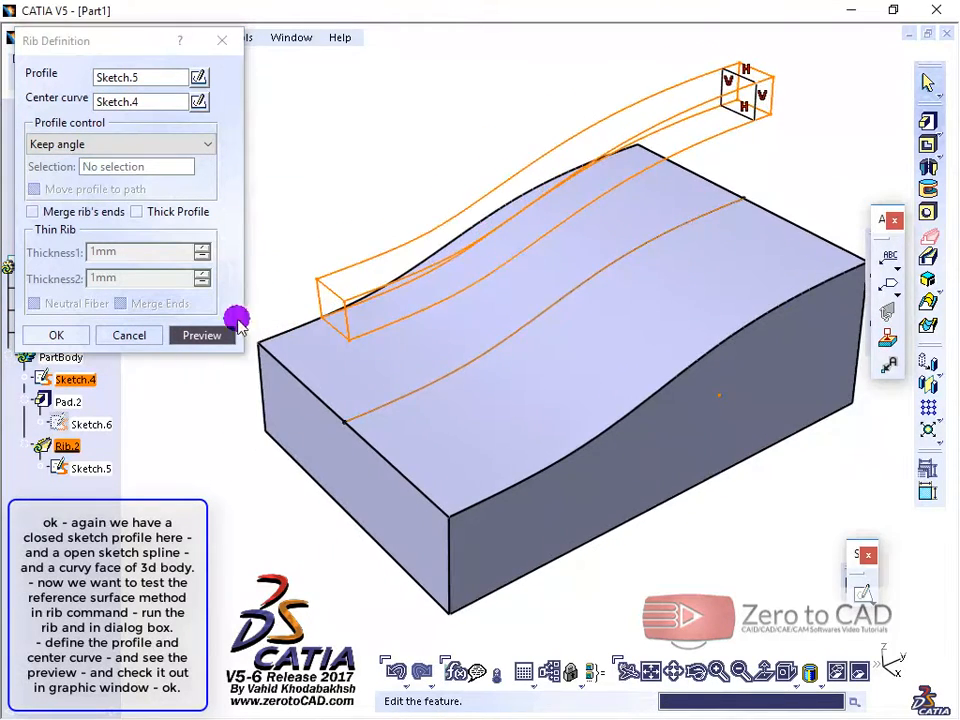
{"action": "left_click", "coordinate": [201, 335]}
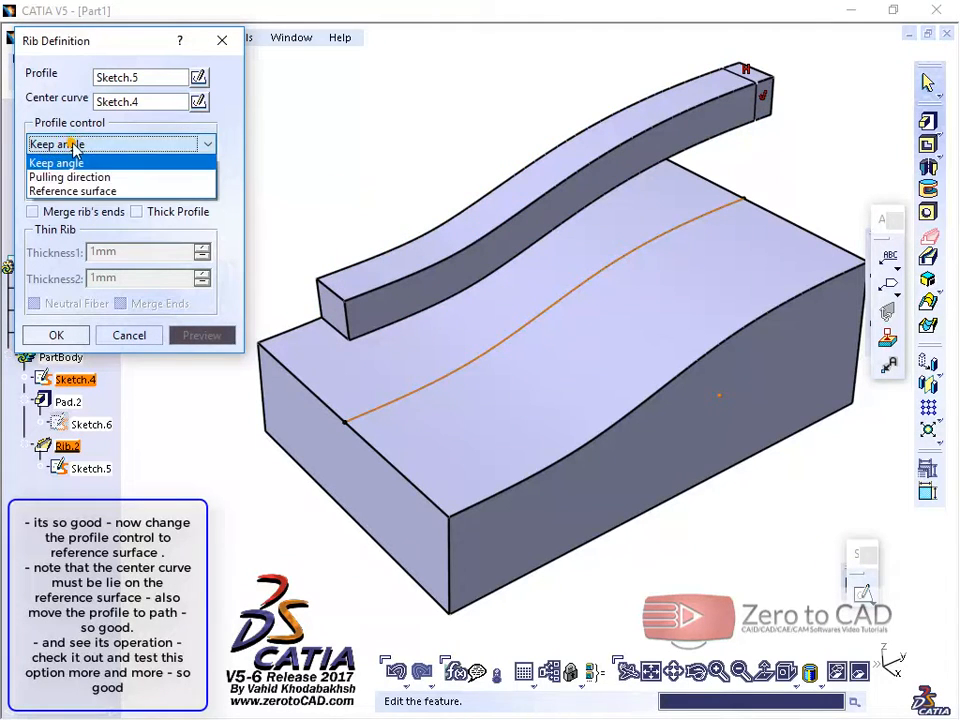
Use the curved top face as reference surface, previewing with Move profile to path on and off
{"action": "left_click", "coordinate": [72, 191]}
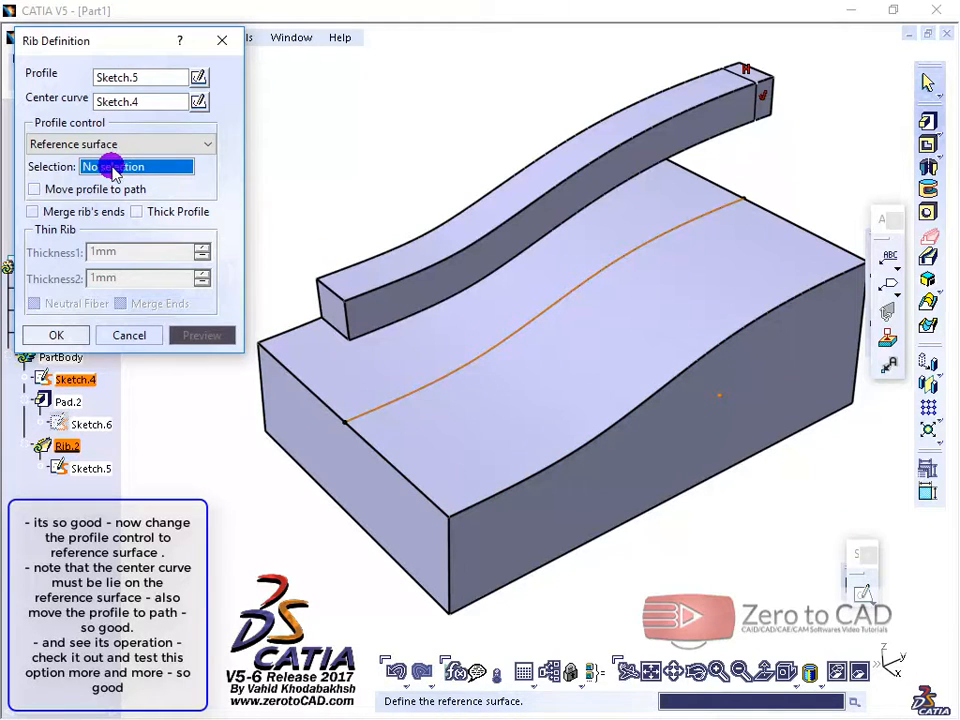
{"action": "left_click", "coordinate": [490, 395]}
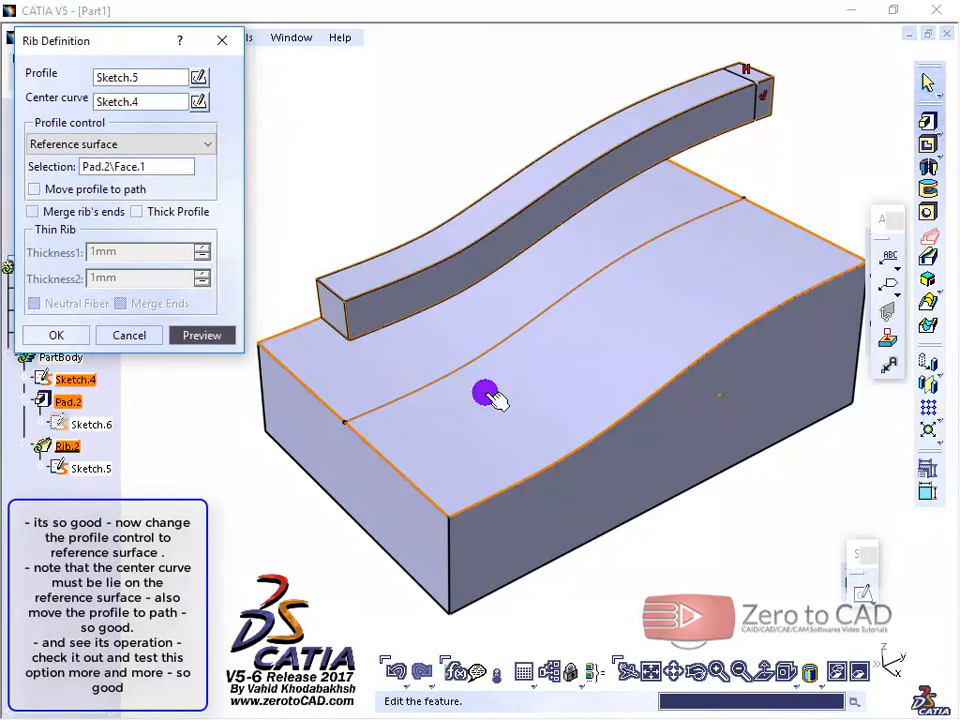
{"action": "left_click", "coordinate": [33, 189]}
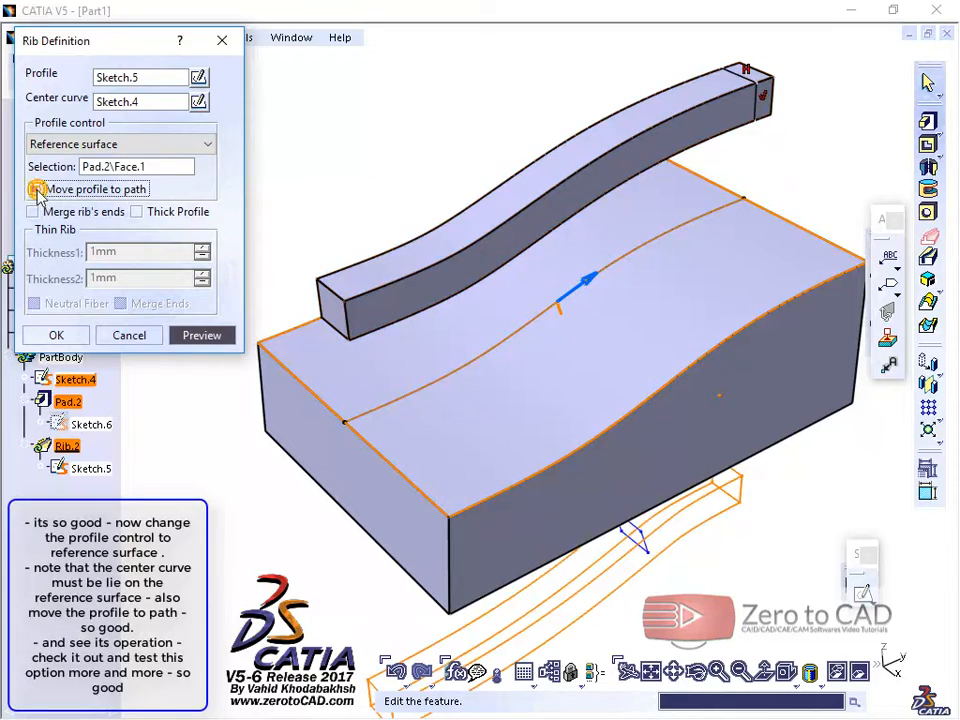
{"action": "left_click", "coordinate": [34, 189]}
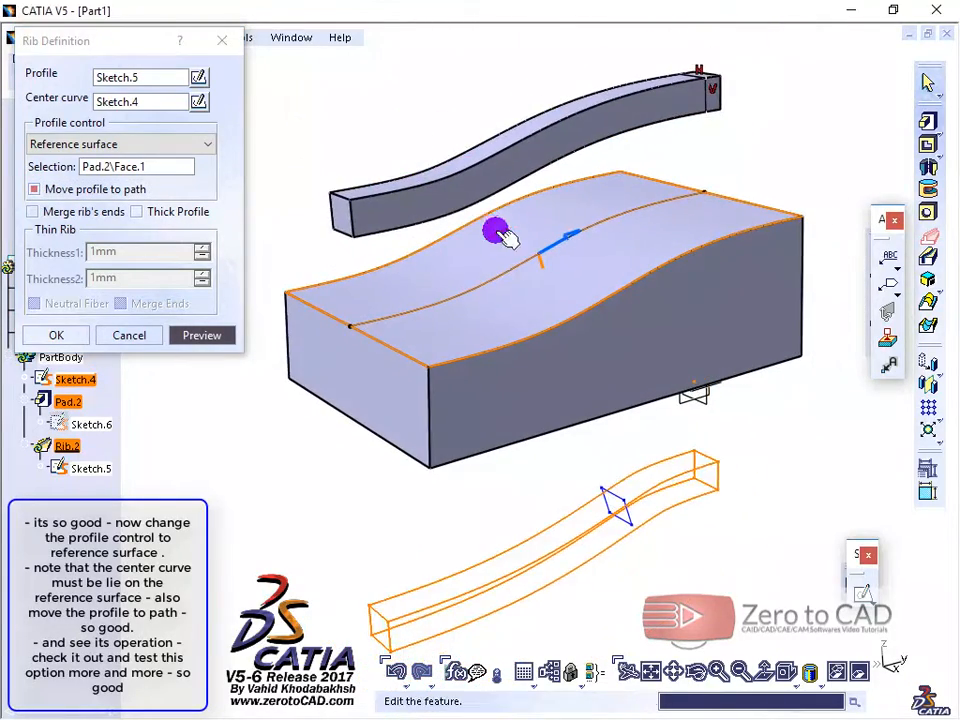
{"action": "left_click", "coordinate": [201, 335]}
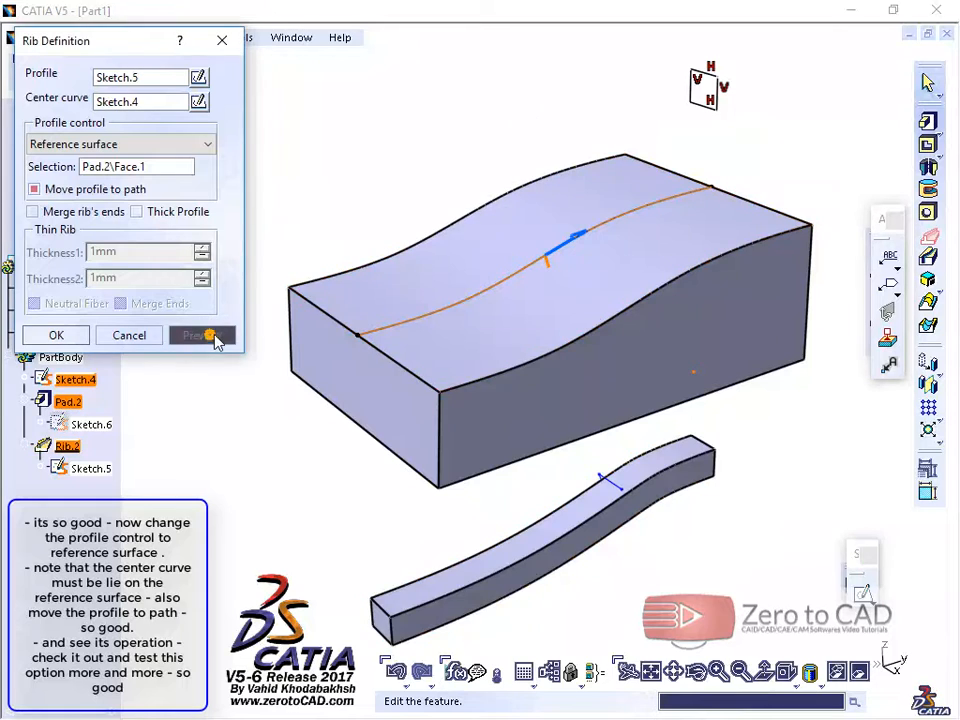
{"action": "left_click", "coordinate": [33, 189]}
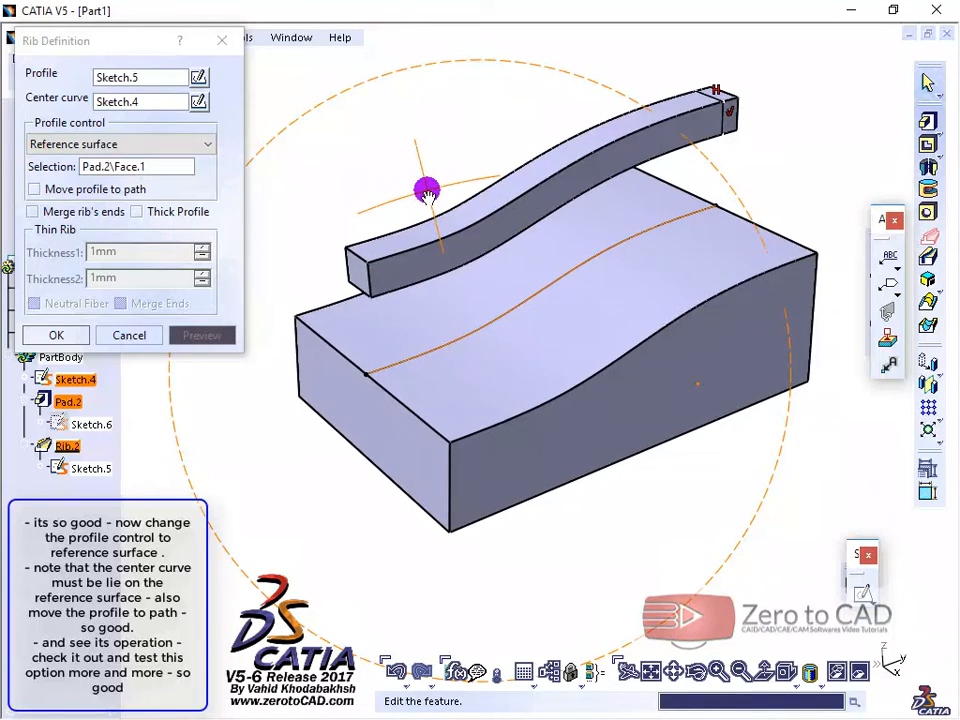
{"action": "left_click", "coordinate": [56, 335]}
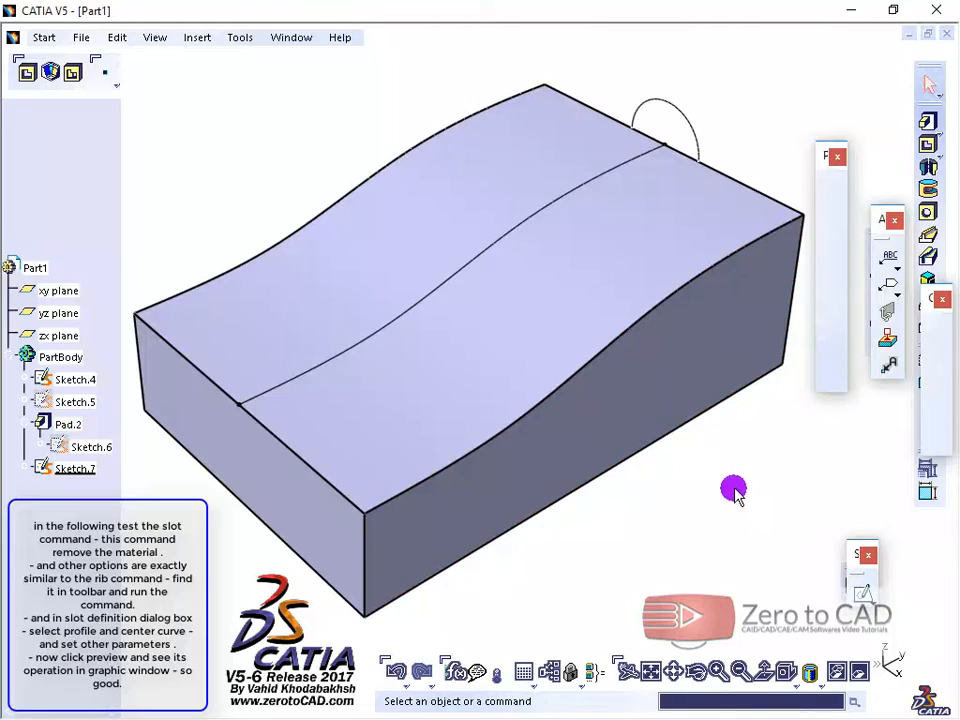
Orbit the block to view the circle sketch at the spline's end
{"action": "left_click_drag", "start_coordinate": [735, 490], "coordinate": [620, 400]}
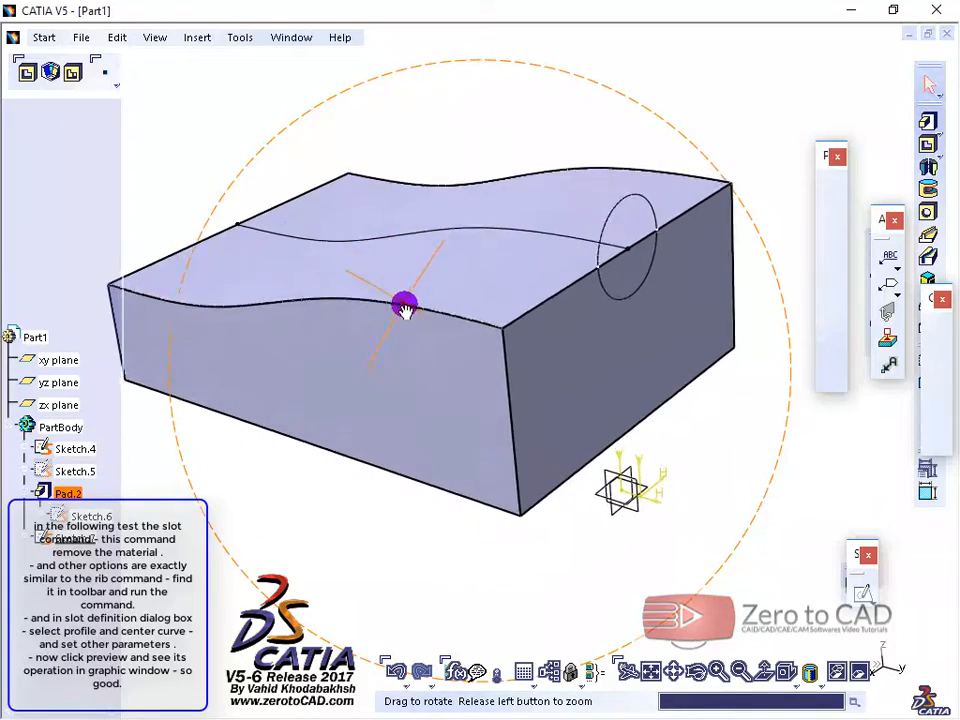
{"action": "left_click_drag", "start_coordinate": [405, 305], "coordinate": [333, 365]}
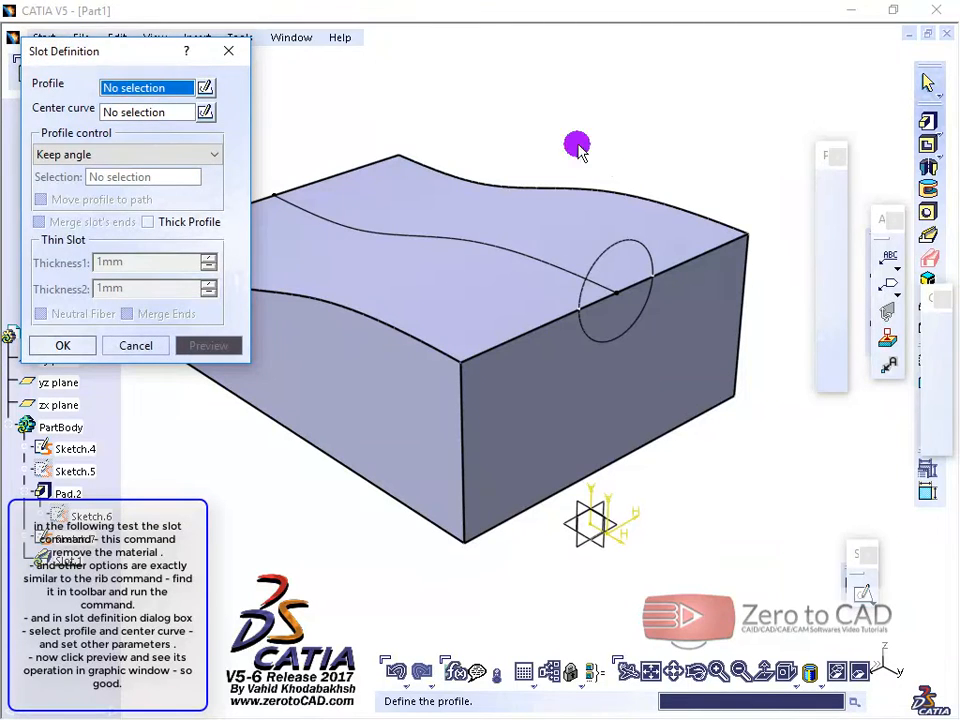
Select the Sketch.7 circle as slot profile and preview the curved groove
{"action": "left_click", "coordinate": [620, 287]}
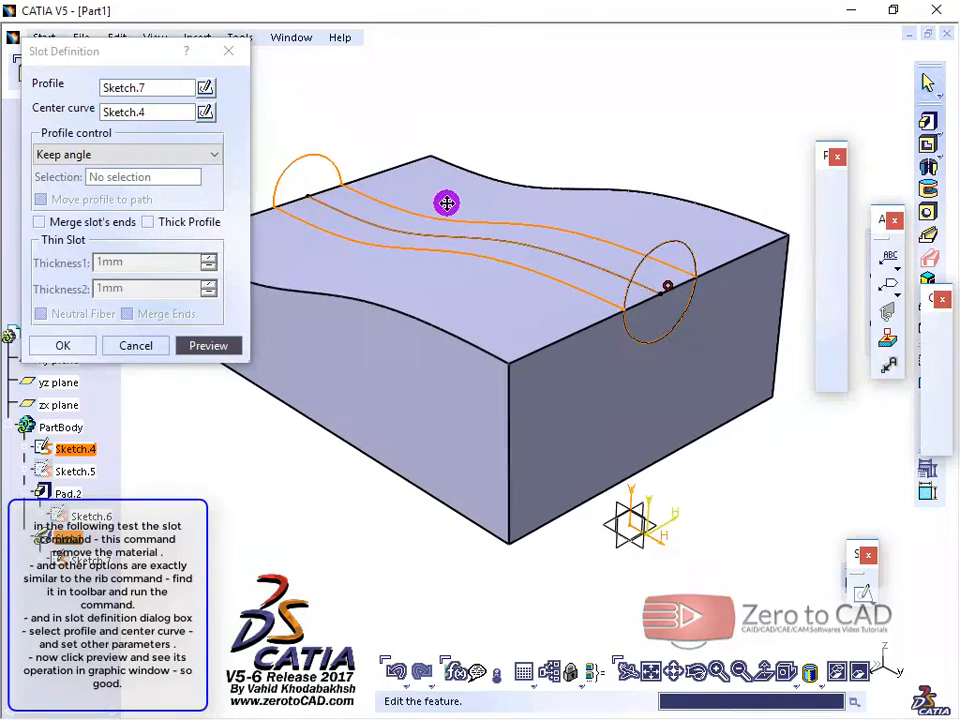
{"action": "left_click", "coordinate": [208, 345]}
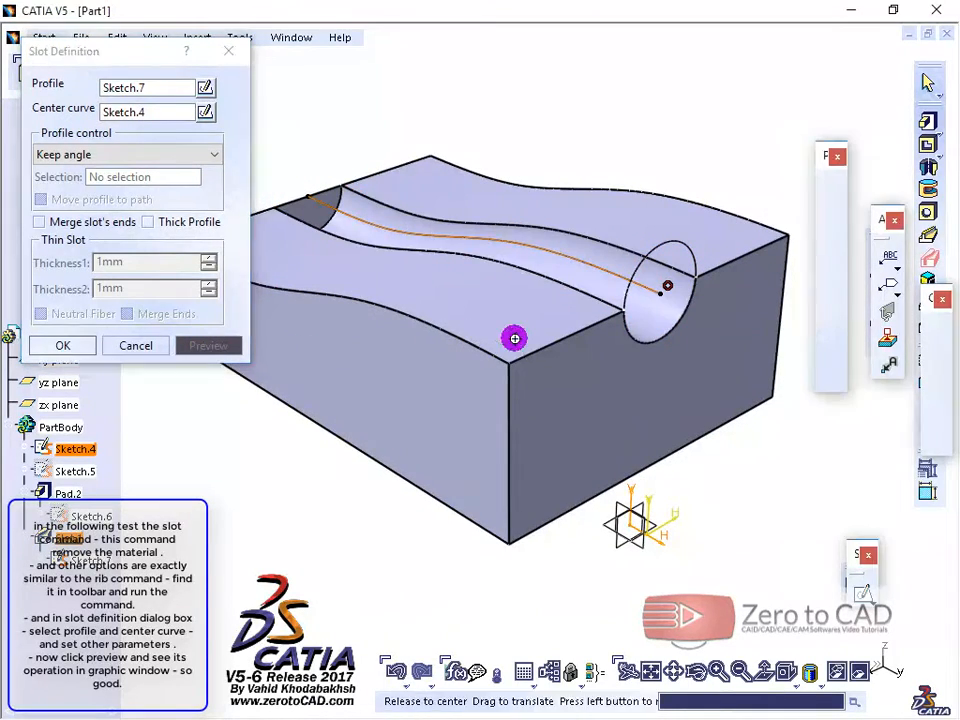